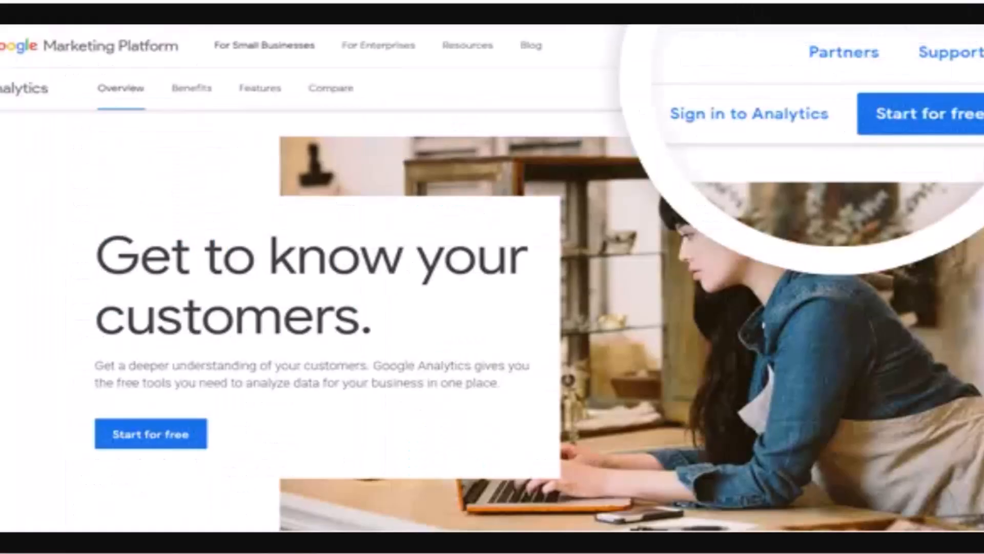
# - Start signing up for Google Analytics for free from the marketing landing page
pyautogui.click(748, 114)
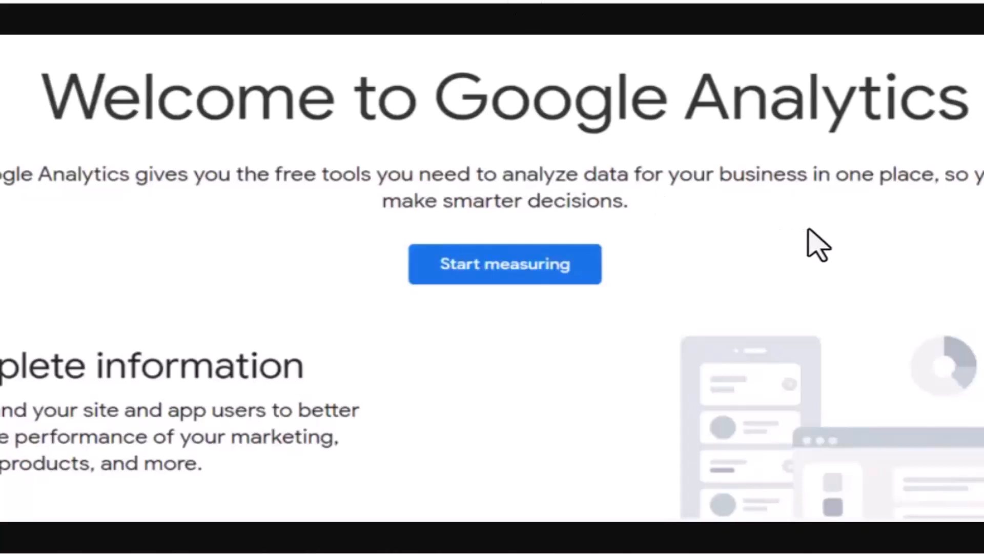
# - Begin measurement setup from the Google Analytics welcome page
pyautogui.click(504, 264)
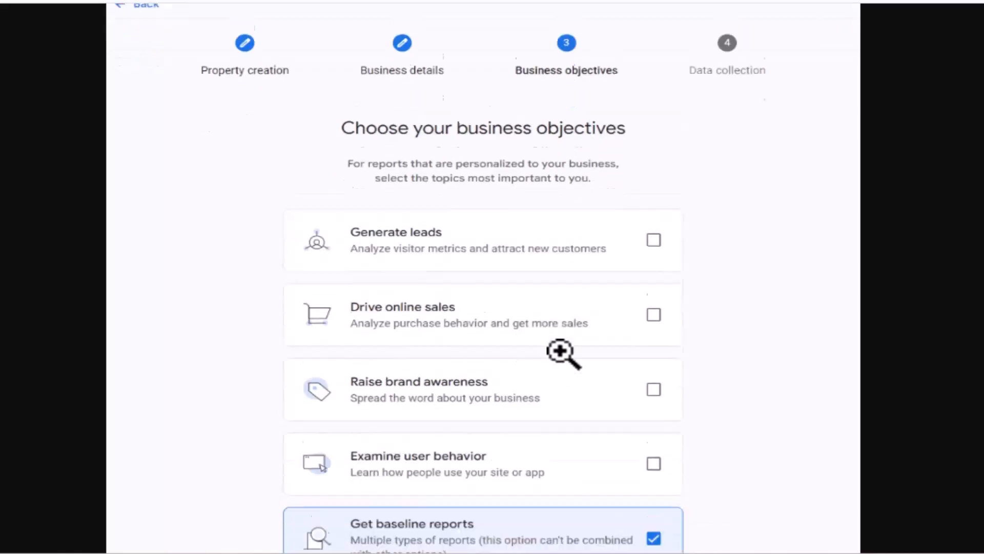
# - Reveal the Create button below the 'Get baseline reports' objective
pyautogui.scroll(-3)
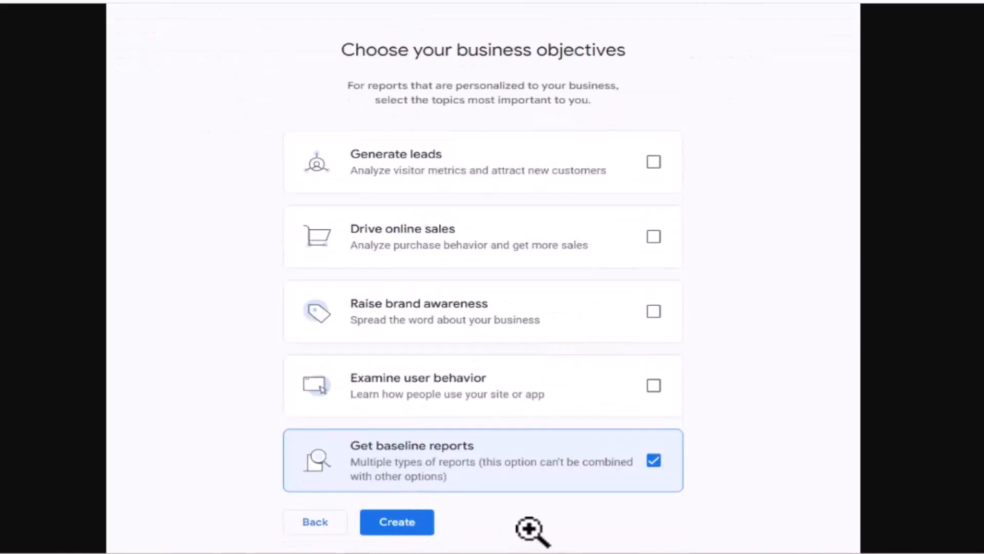